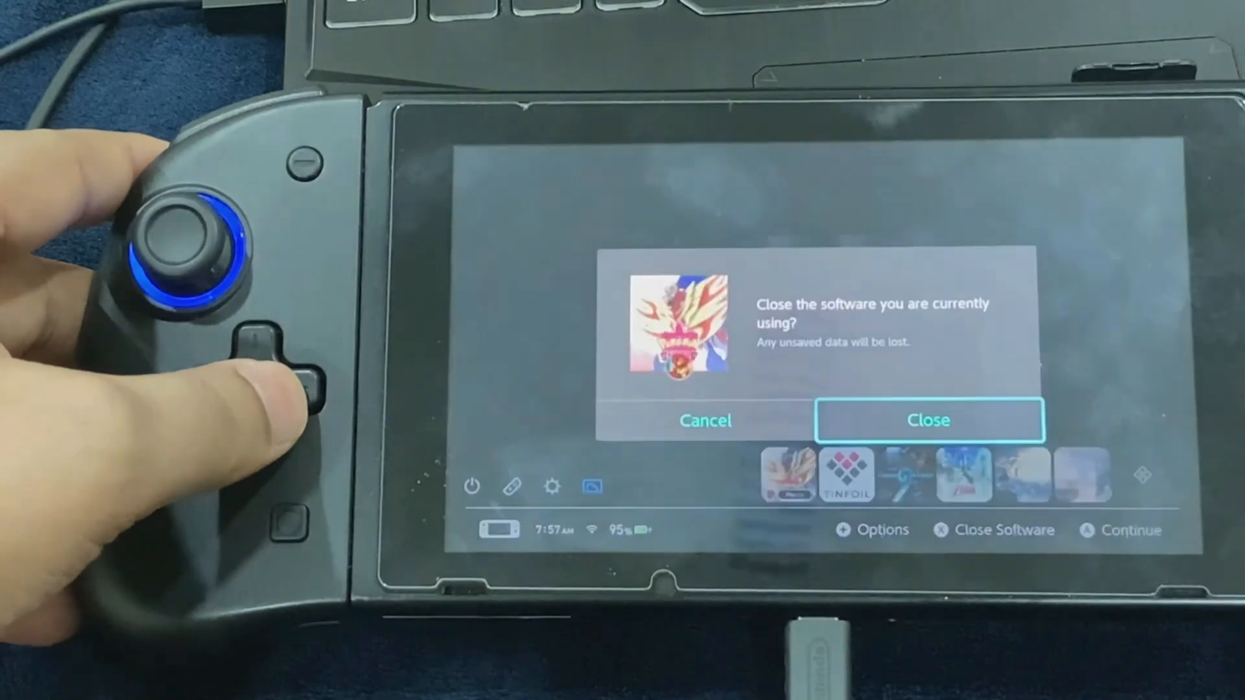
Step: Close the running game from the HOME Menu and open DBI's installed applications list
left_click(927, 420)
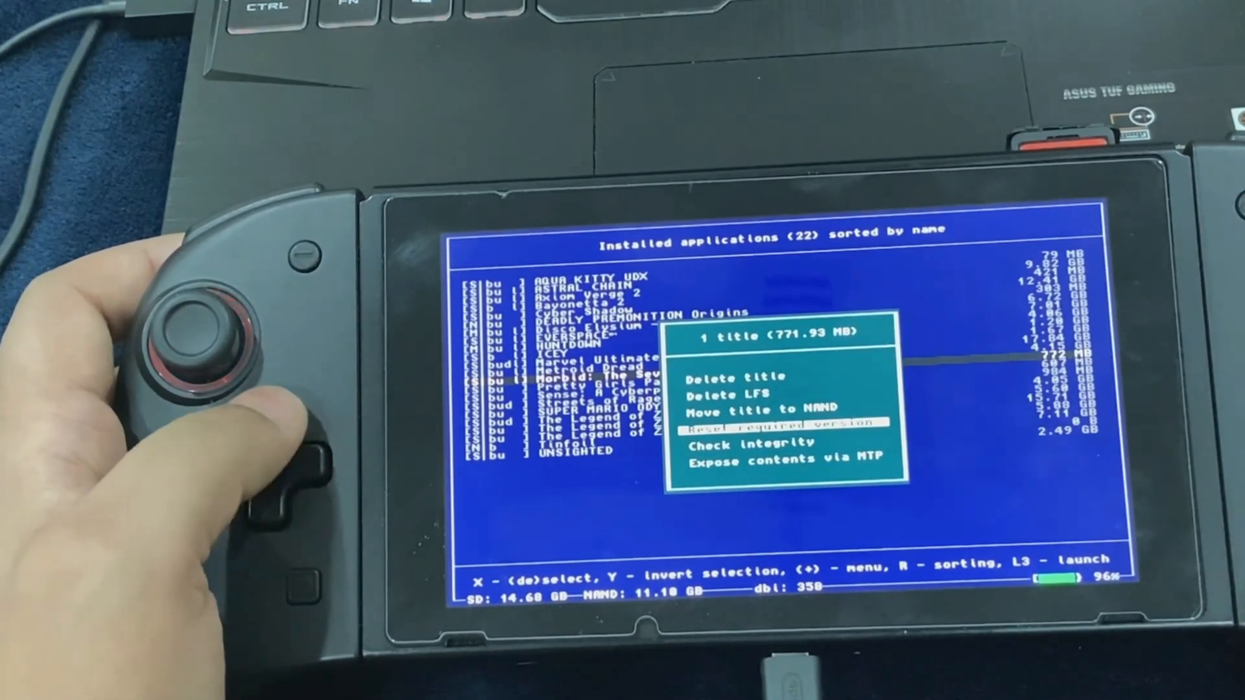
key("Down")
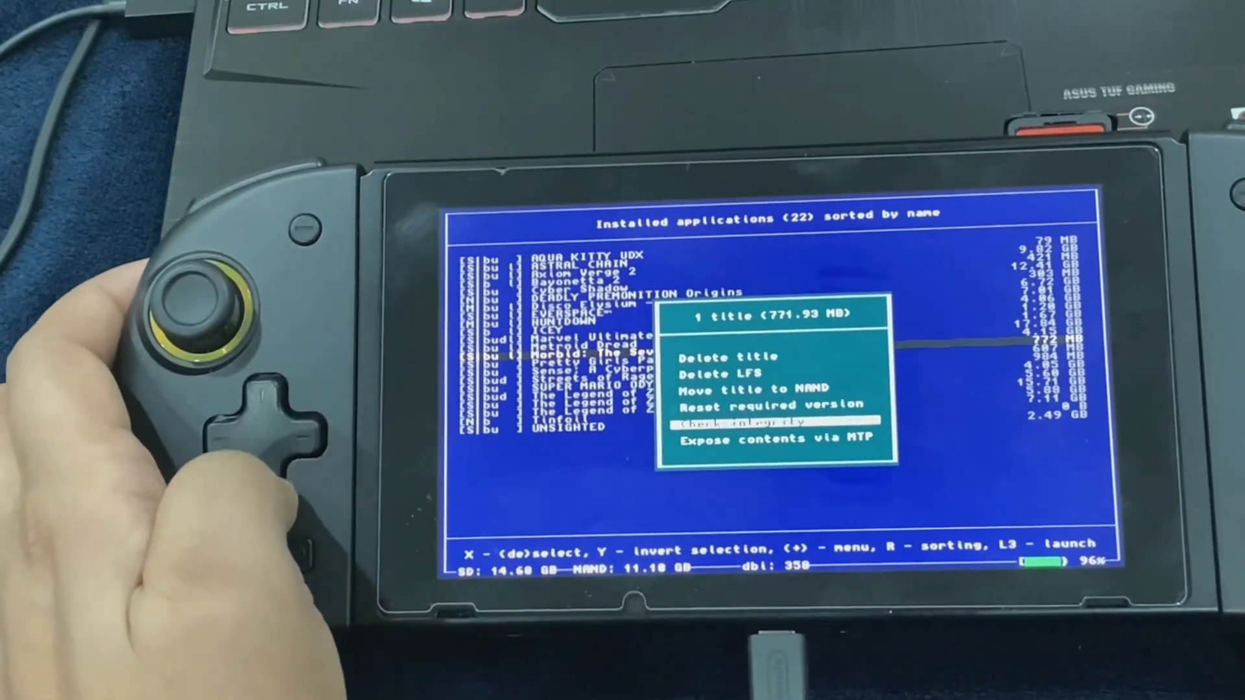
key("Up")
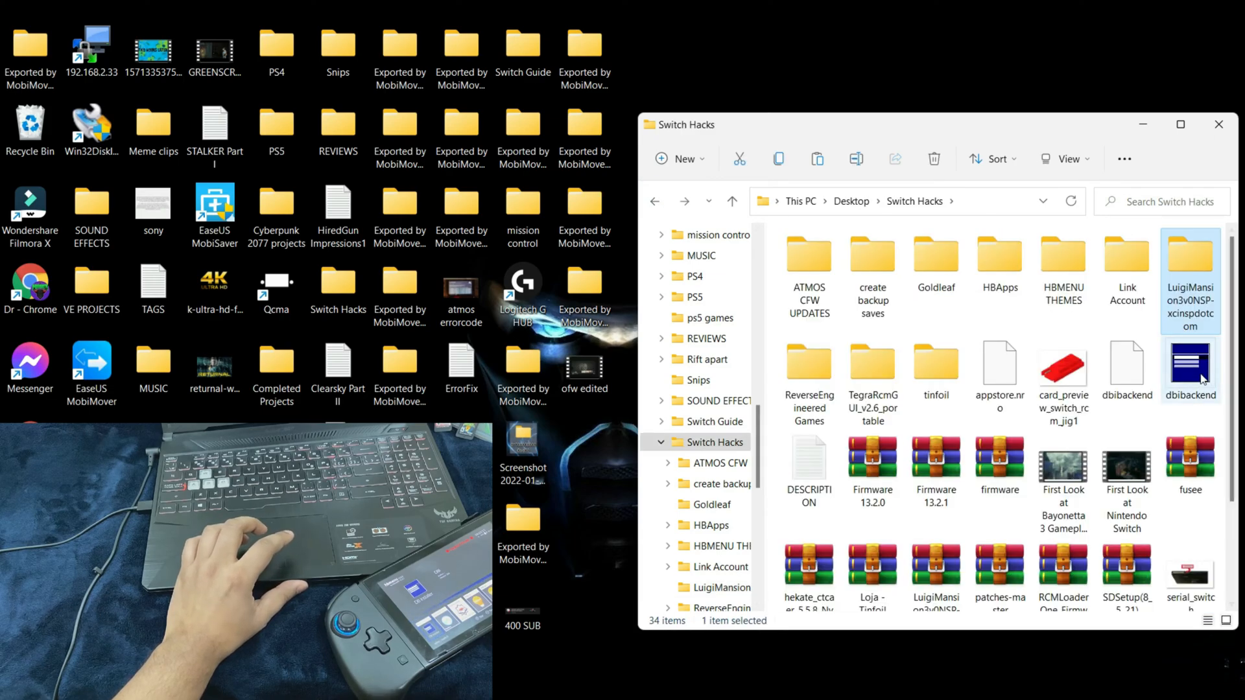
Step: Launch dbibackend from the Switch Hacks folder to open DBI backend GUI
left_click(1189, 369)
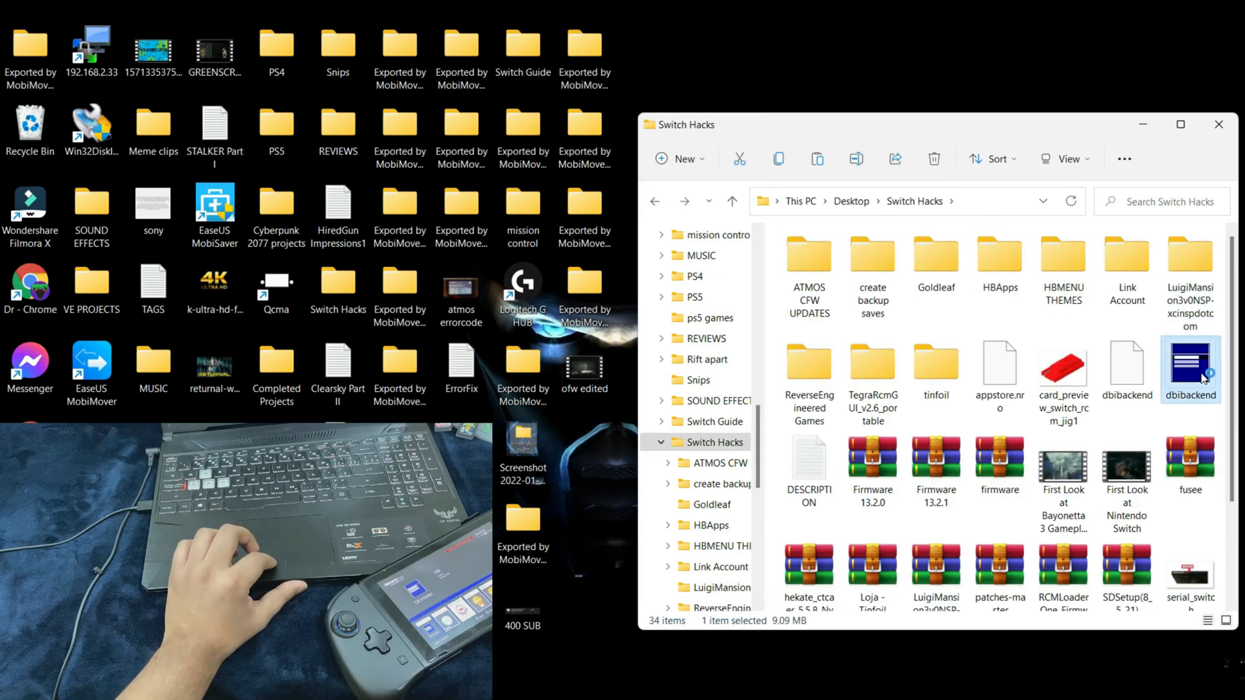
mouse_move(482, 405)
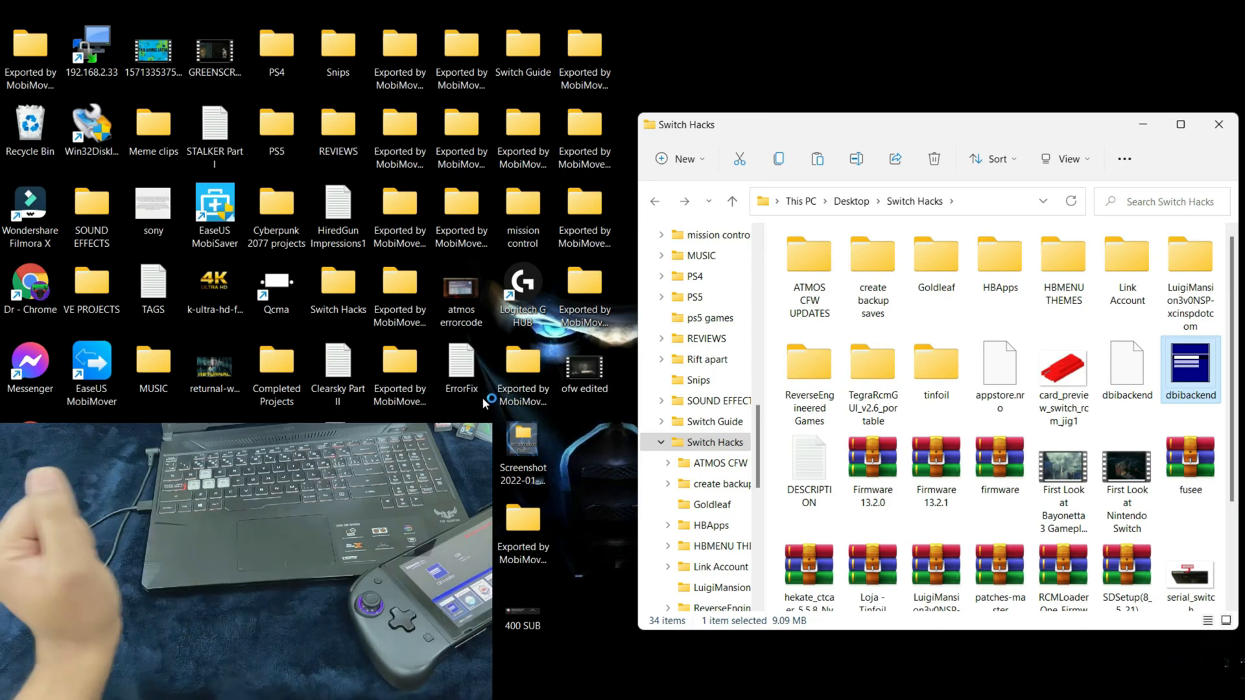
double_click(1191, 368)
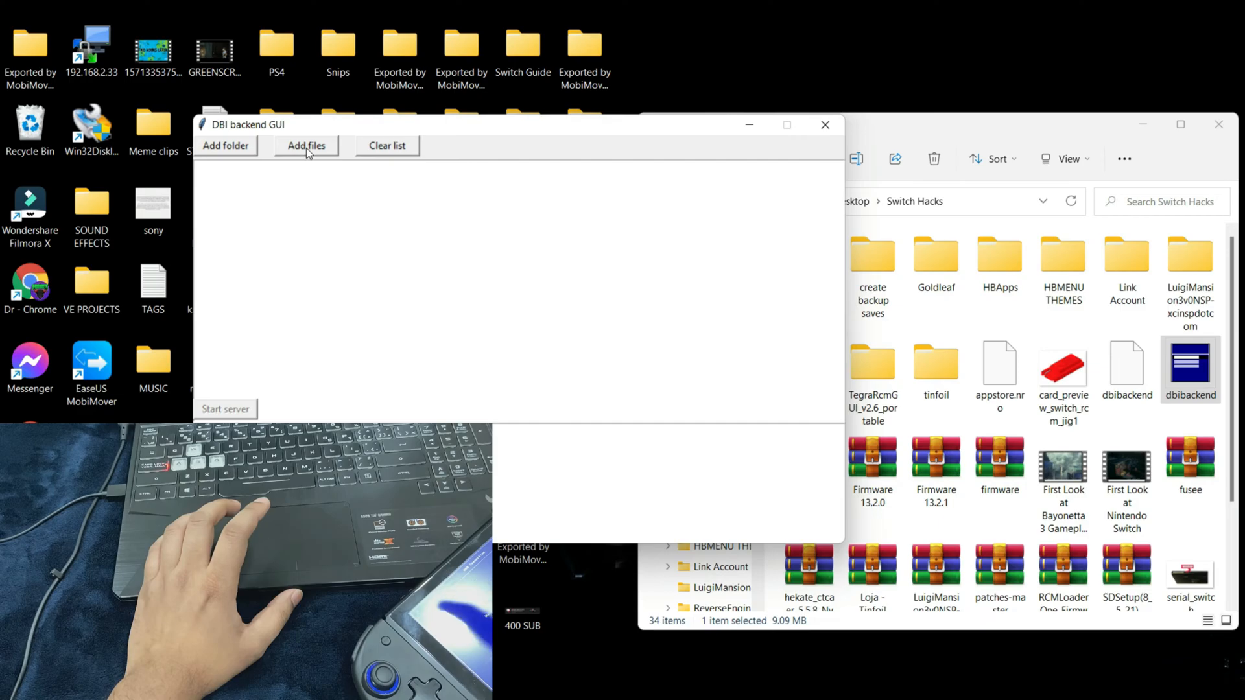
Step: Add 'Luigi's Mansion 3 v0 - xcinspdotcom.nsp' to the DBI backend file list
left_click(305, 145)
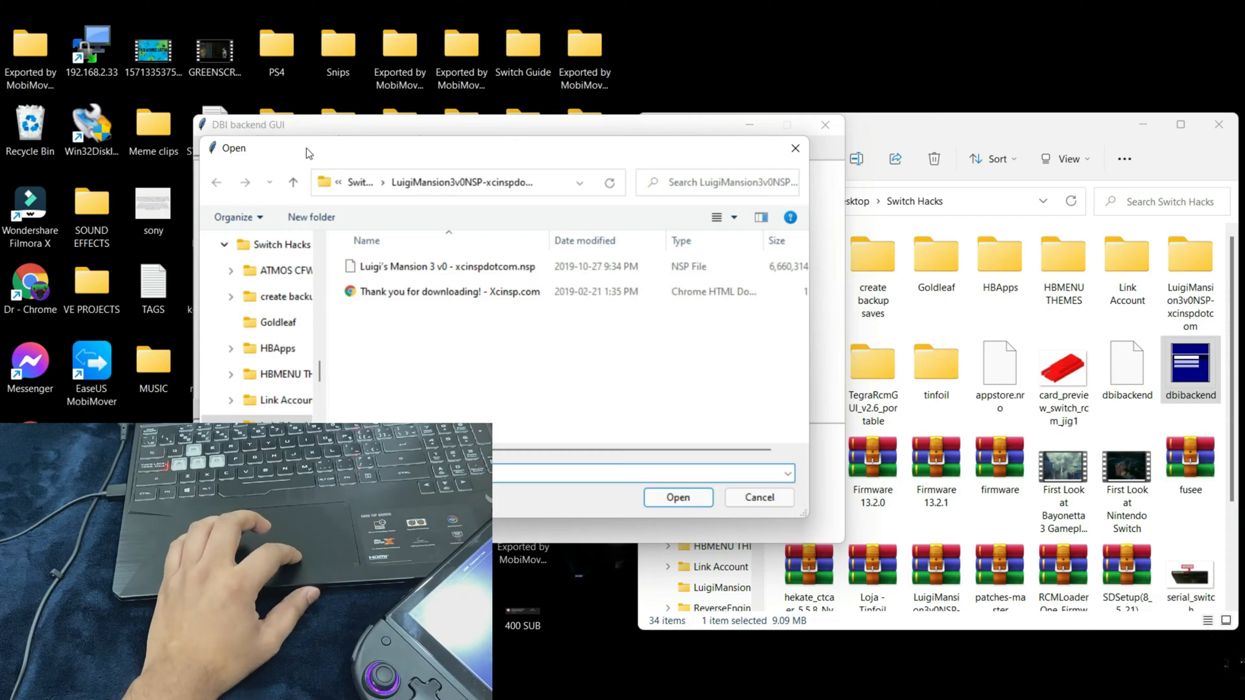
mouse_move(487, 390)
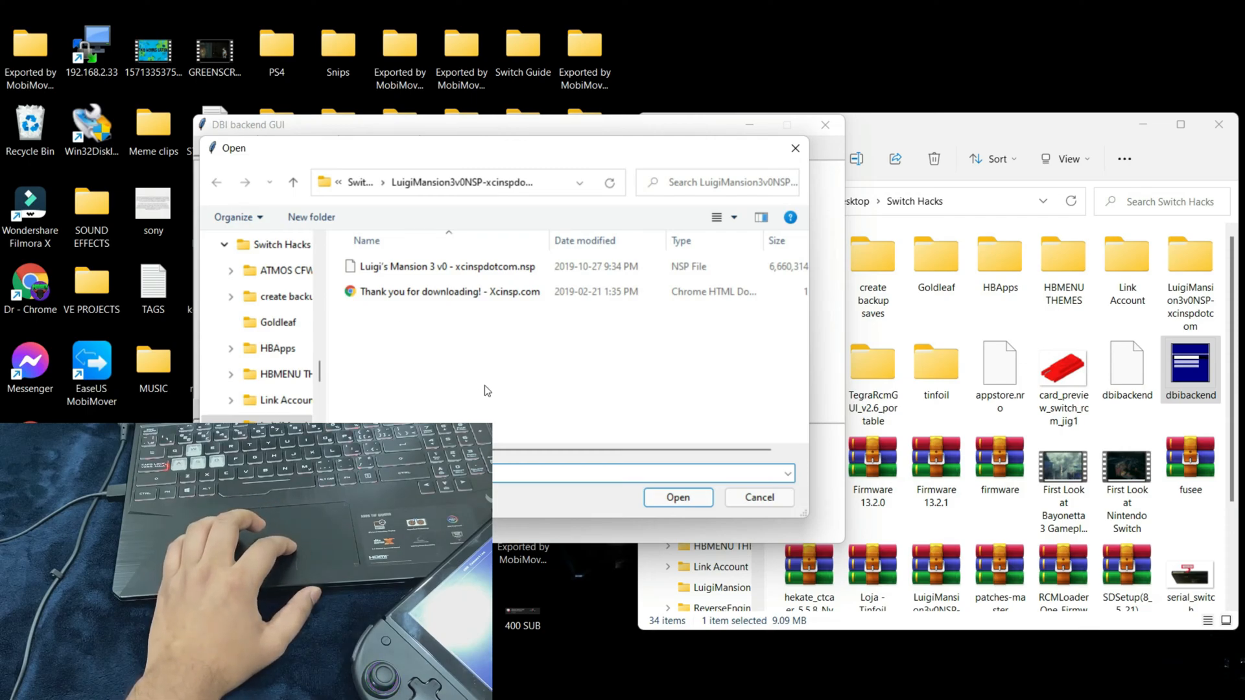
left_click(443, 266)
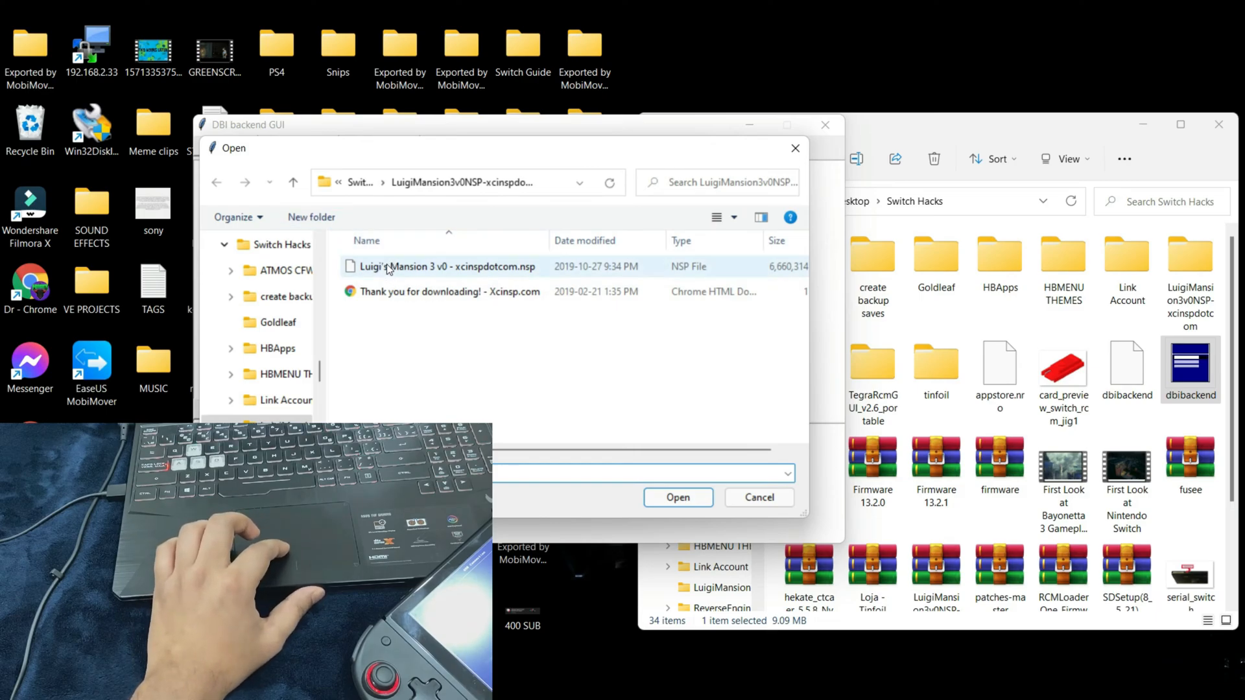
left_click(442, 265)
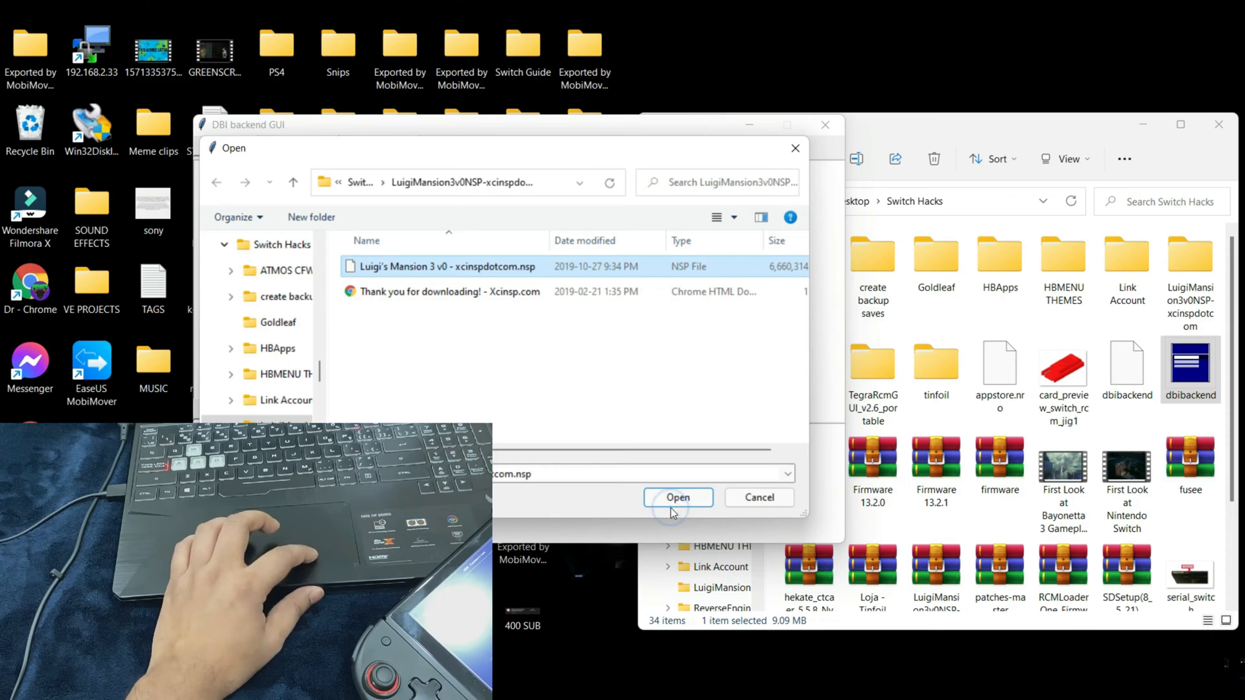
left_click(676, 498)
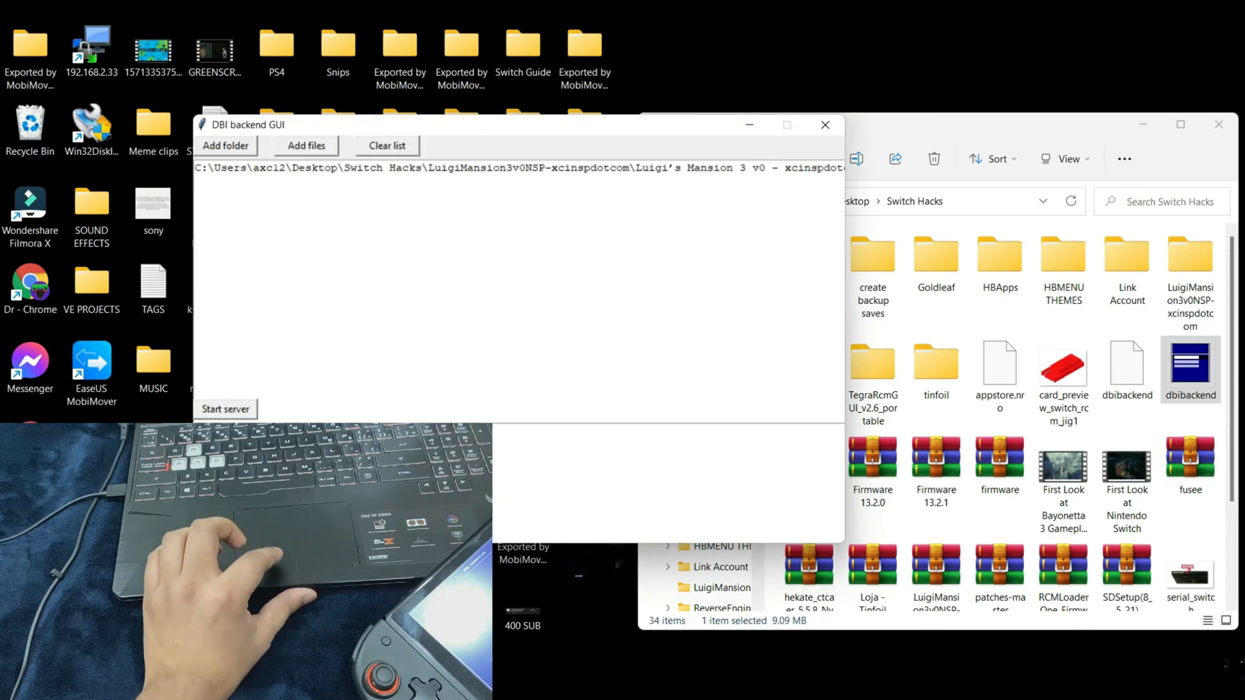